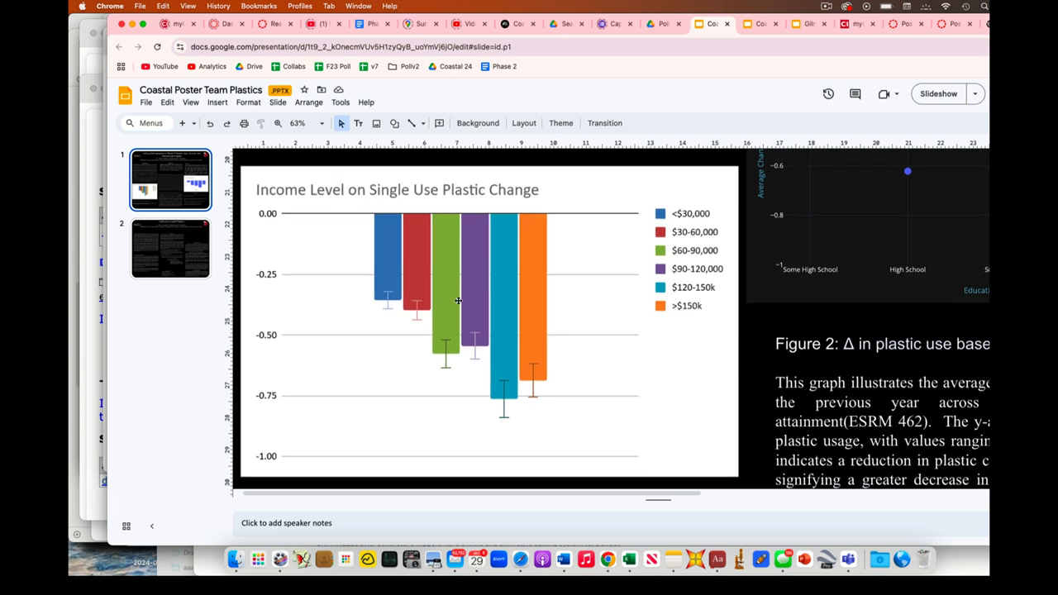
# Zoom out from 63% to about 25% to see the full poster
pyautogui.click(298, 122)
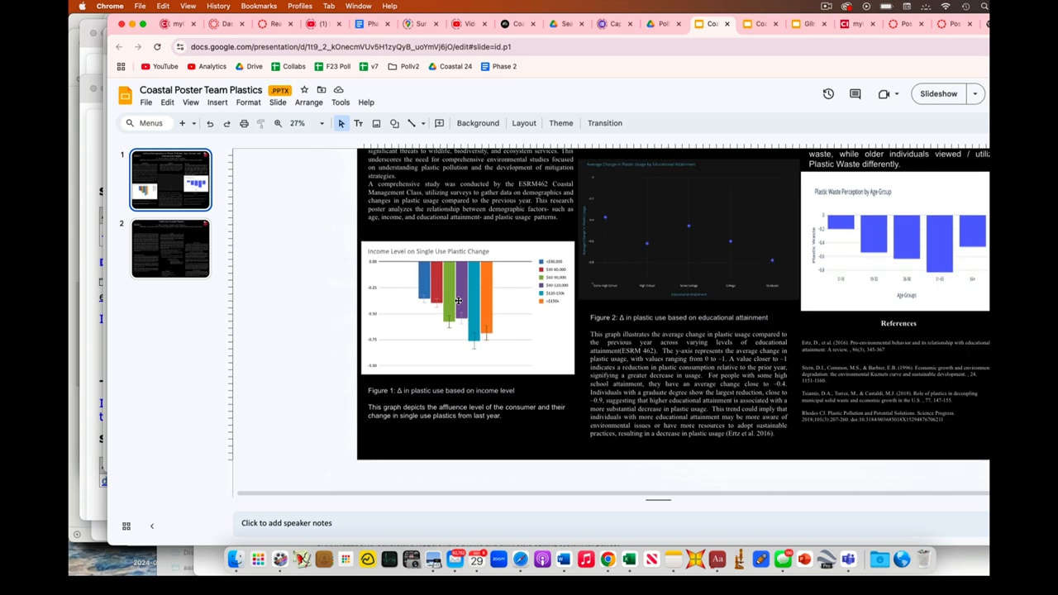
pyautogui.click(298, 122)
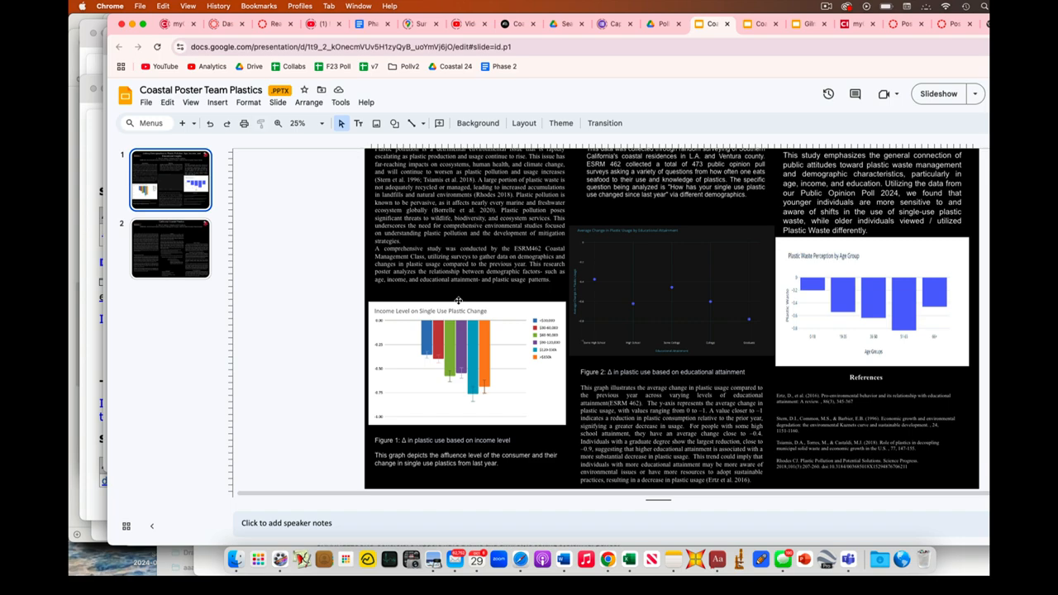
pyautogui.click(310, 122)
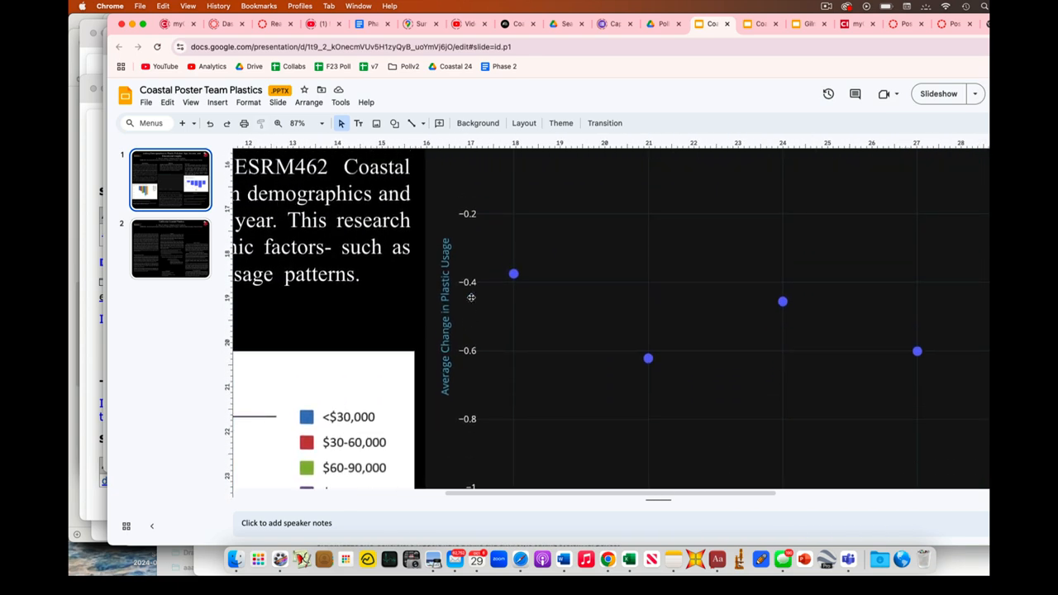
pyautogui.click(298, 122)
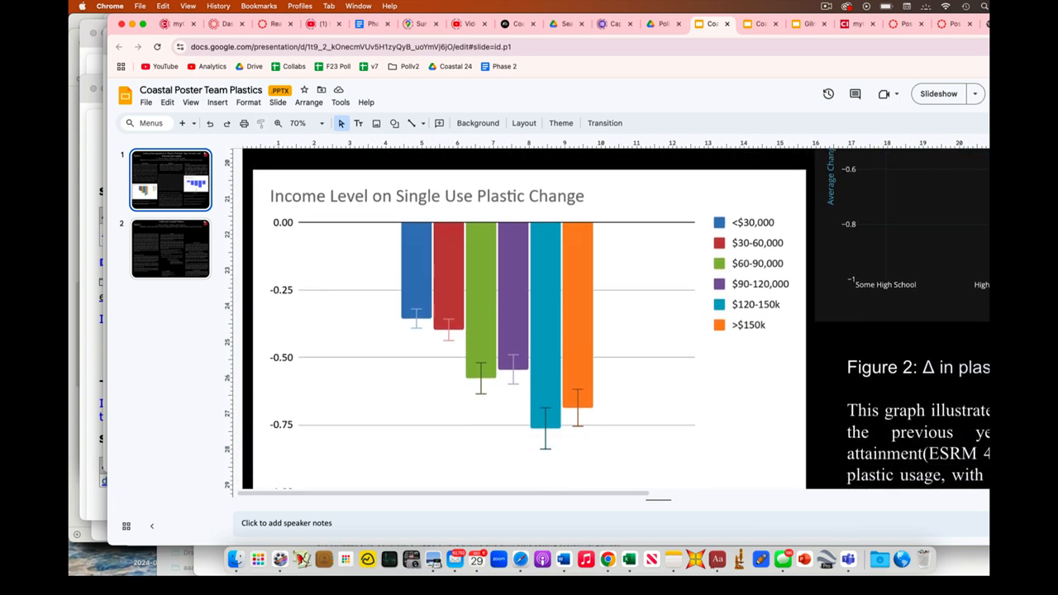
pyautogui.scroll(-3)
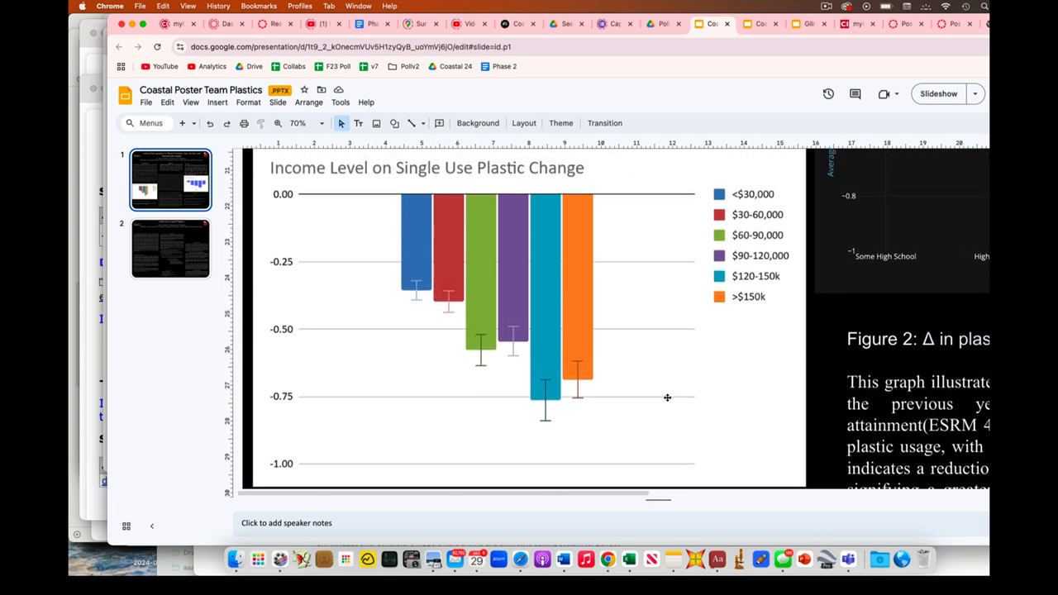
pyautogui.scroll(-3)
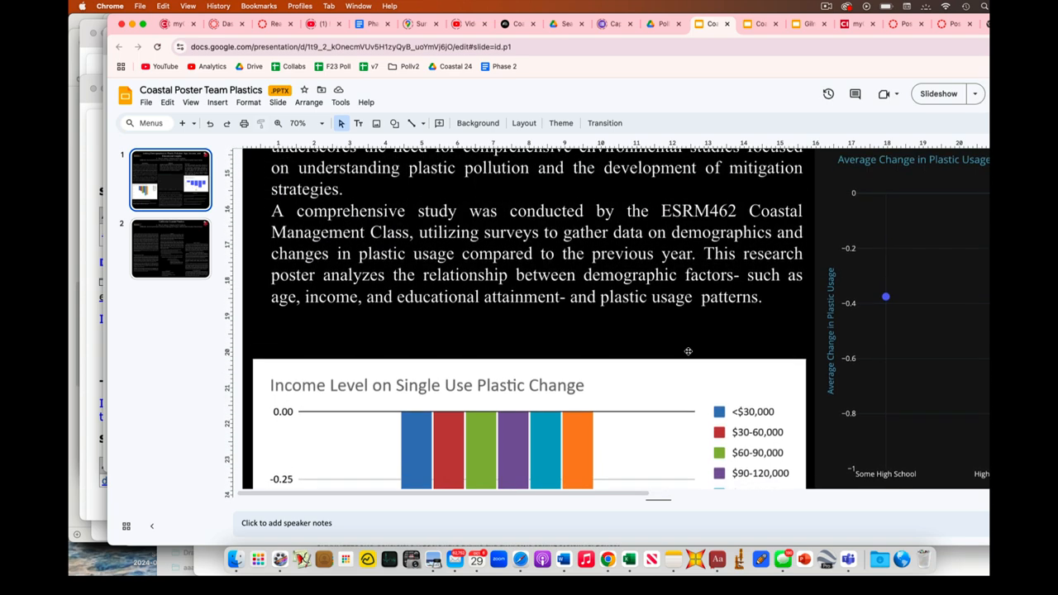
pyautogui.hscroll(3)
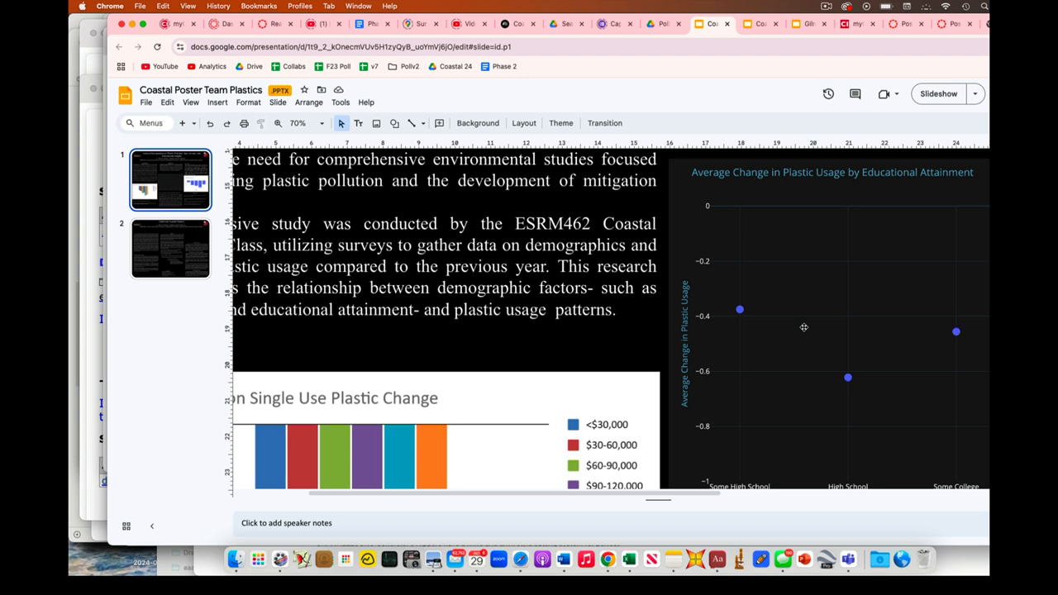
pyautogui.scroll(-3)
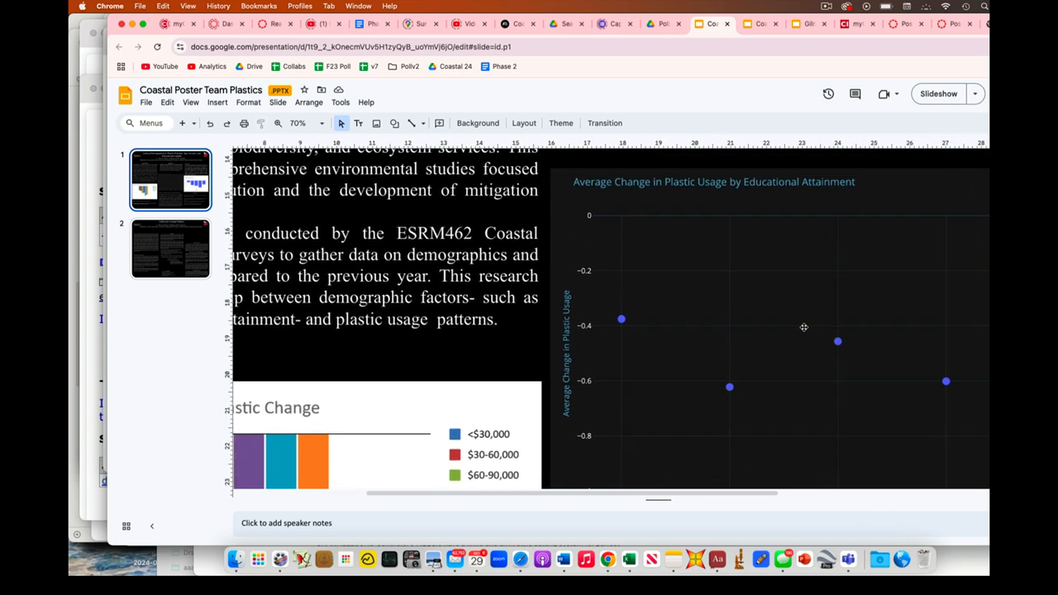
pyautogui.moveTo(788, 330)
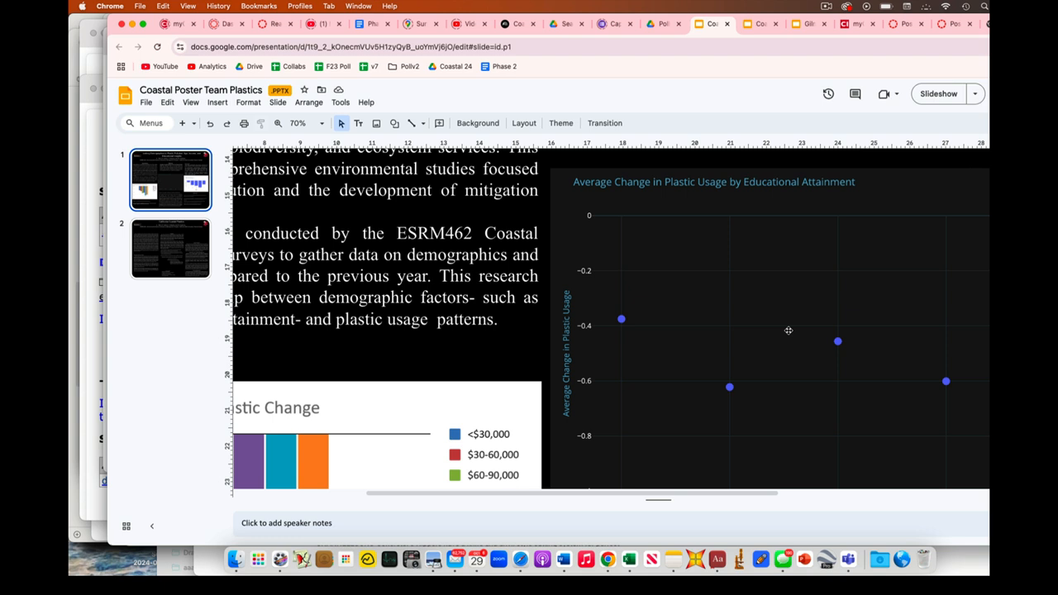
pyautogui.scroll(-3)
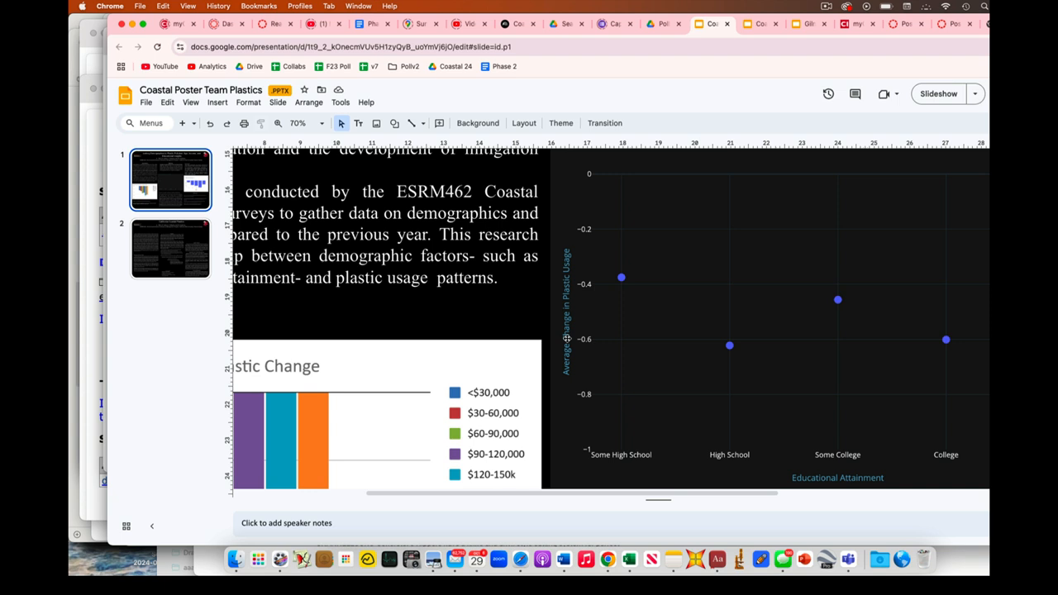
pyautogui.moveTo(817, 484)
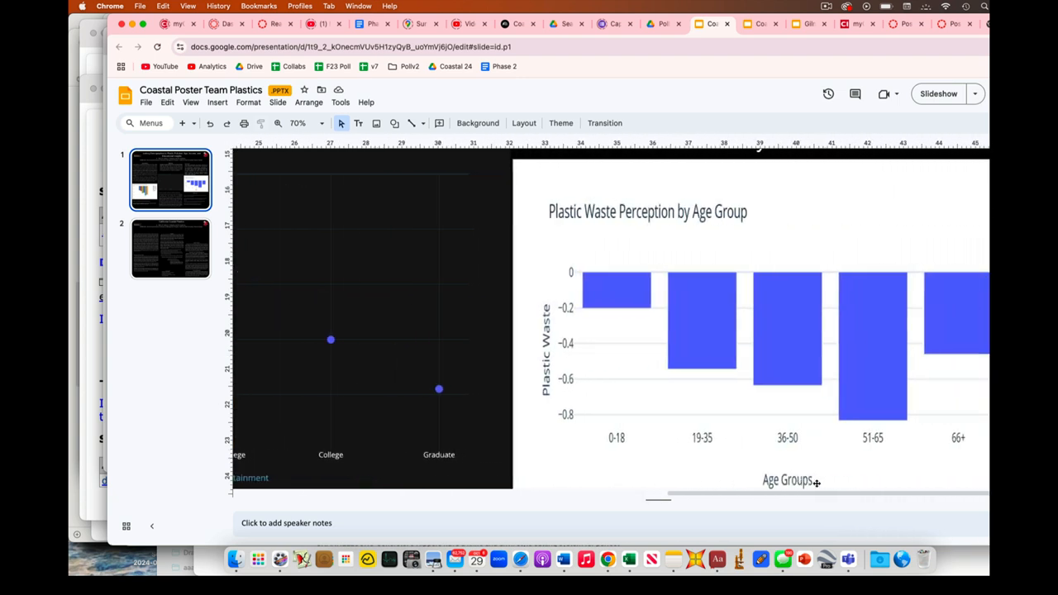
# Scroll down to the Educational Attainment scatter plot, including the Graduate point
pyautogui.scroll(-3)
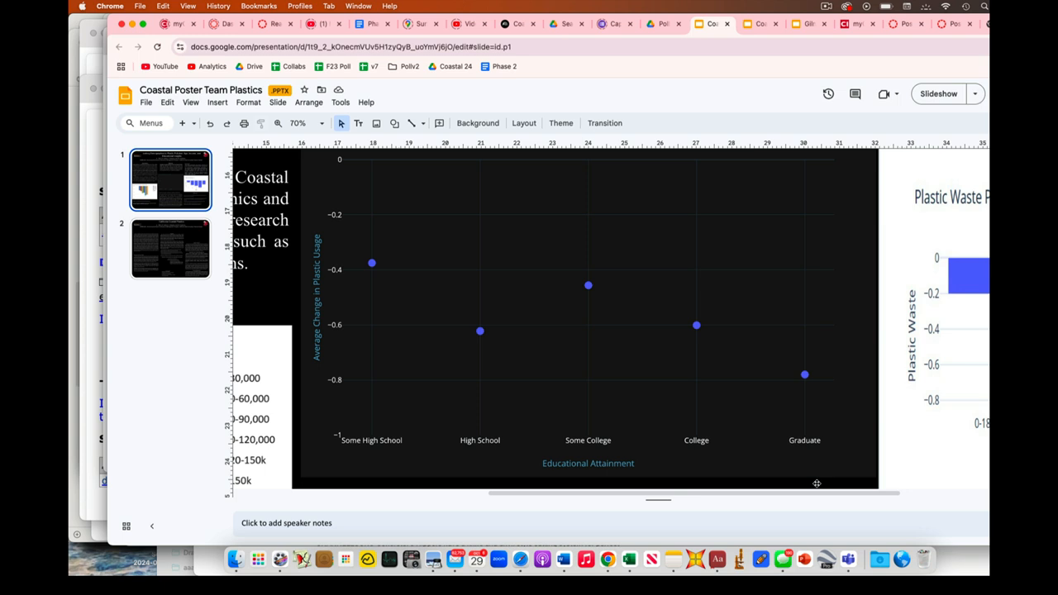
# Scroll right to the Plastic Waste Perception by Age Group bar chart
pyautogui.hscroll(3)
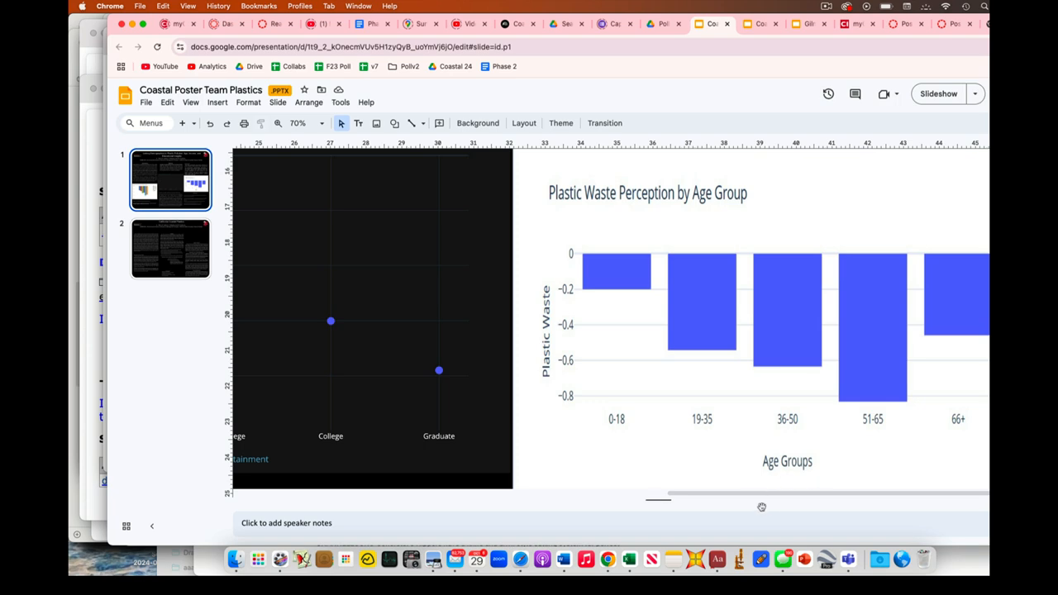
pyautogui.moveTo(634, 386)
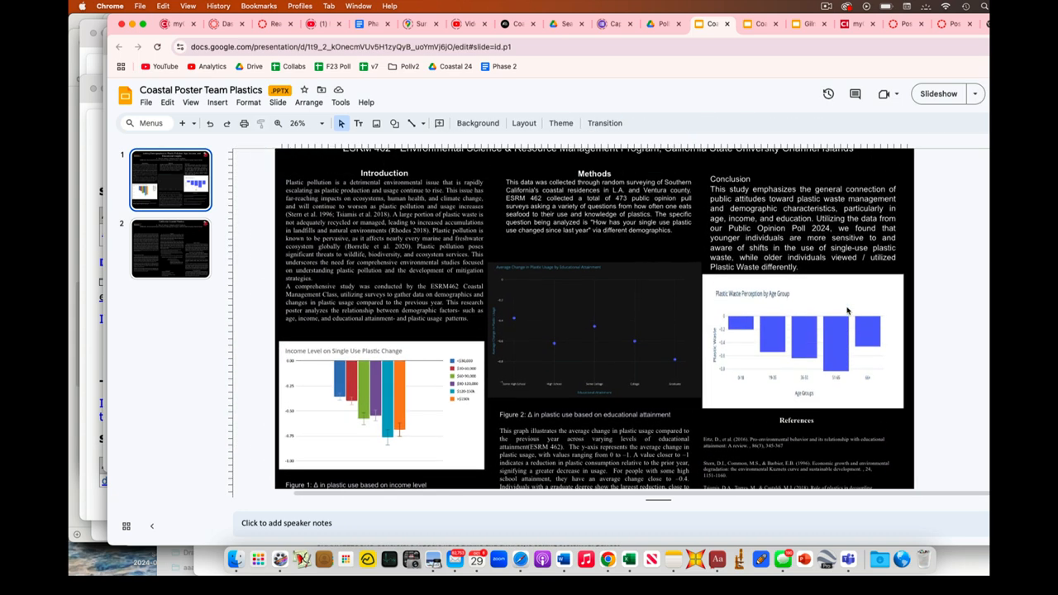
pyautogui.moveTo(736, 293)
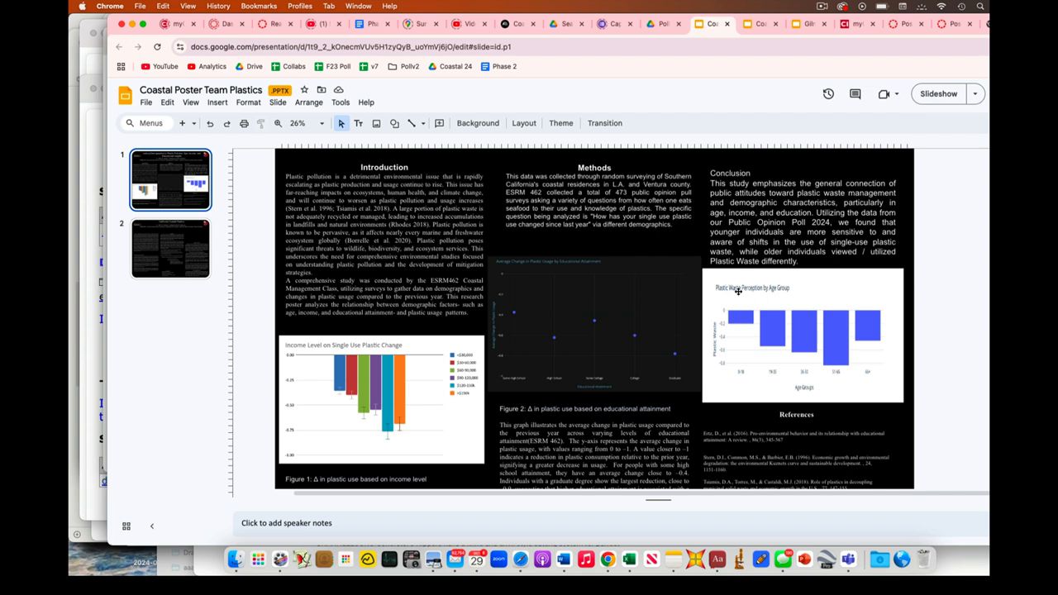
pyautogui.moveTo(579, 186)
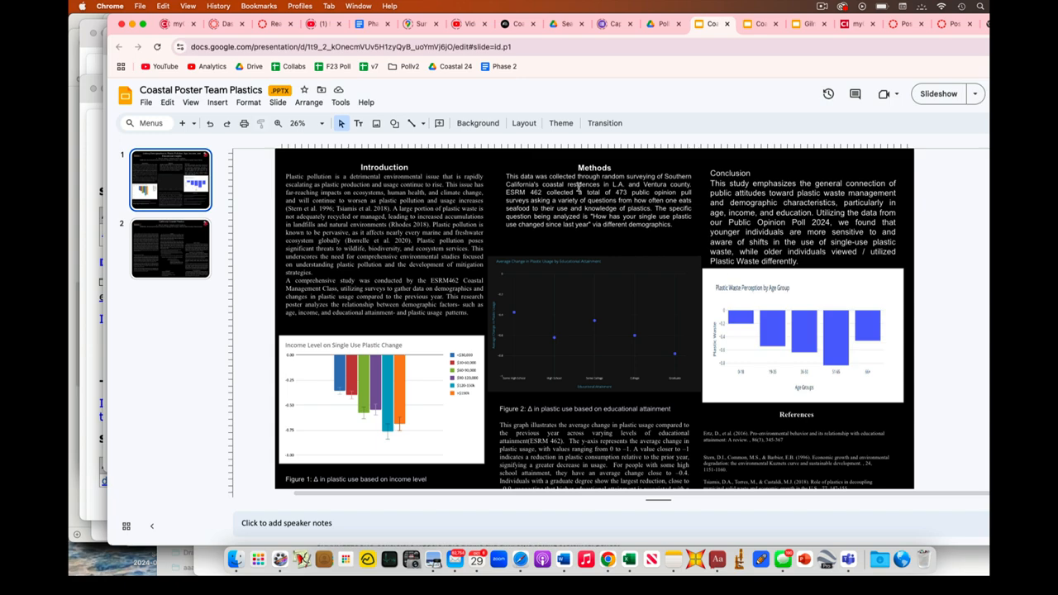